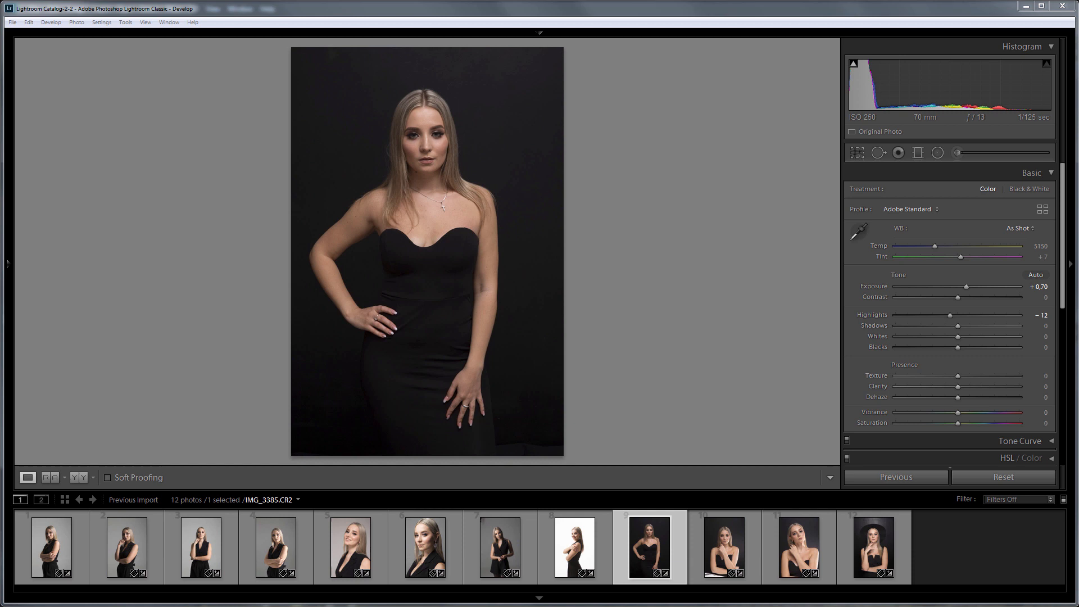
Inspect several portraits' faces at loupe zoom, then select all twelve photos in the filmstrip.
left_click(127, 553)
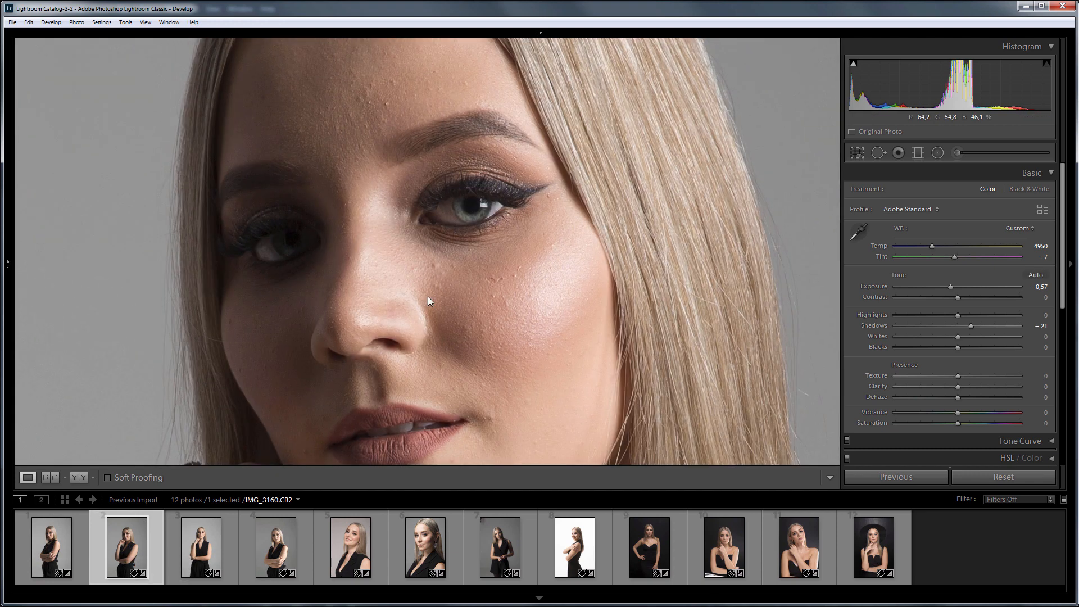
left_click(276, 547)
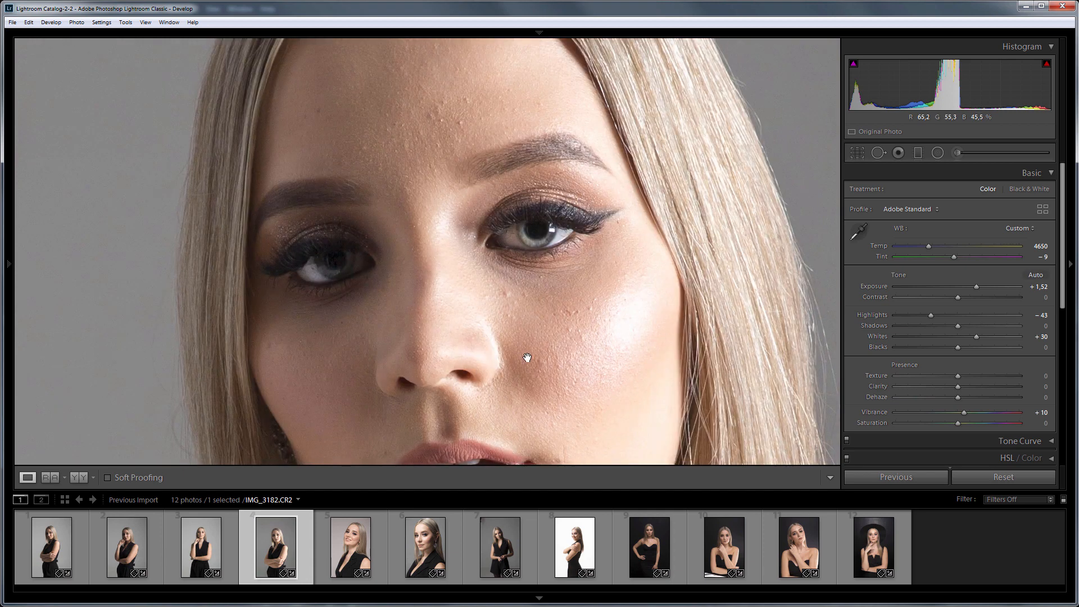
left_click(650, 547)
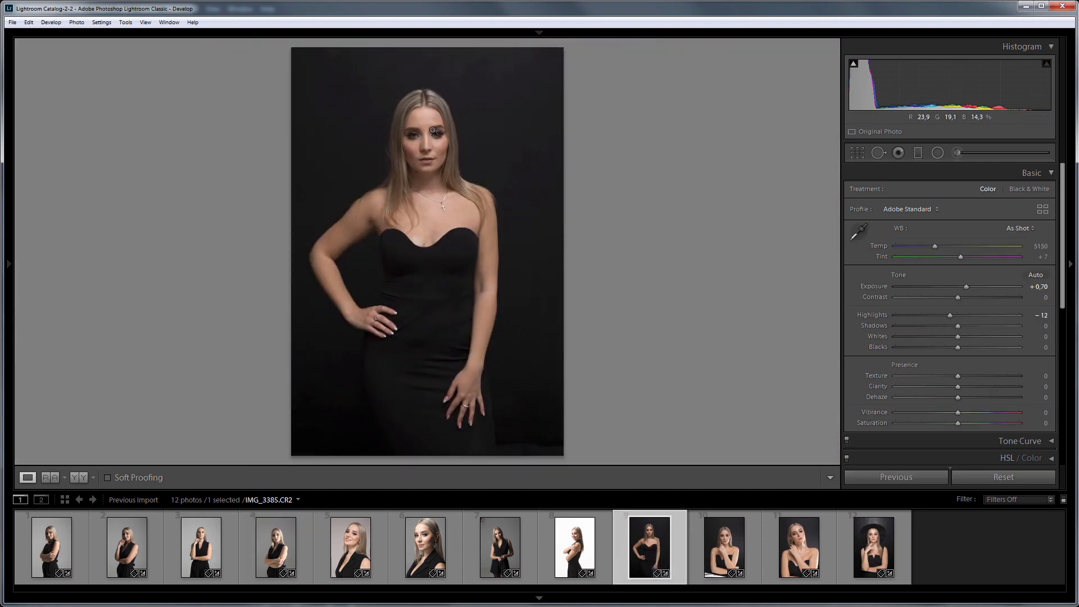
left_click(431, 131)
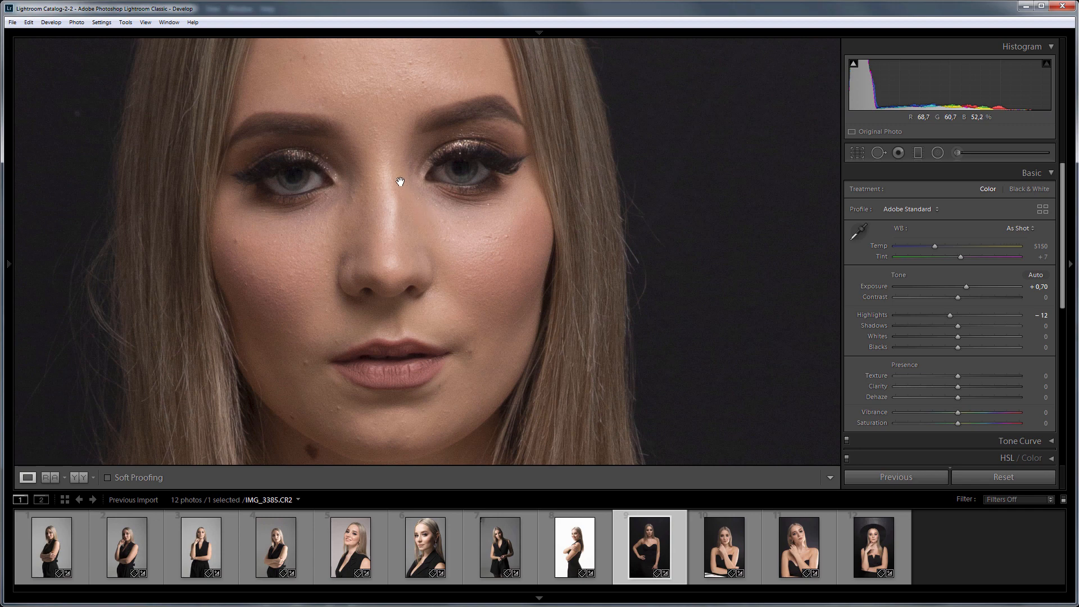
left_click(397, 180)
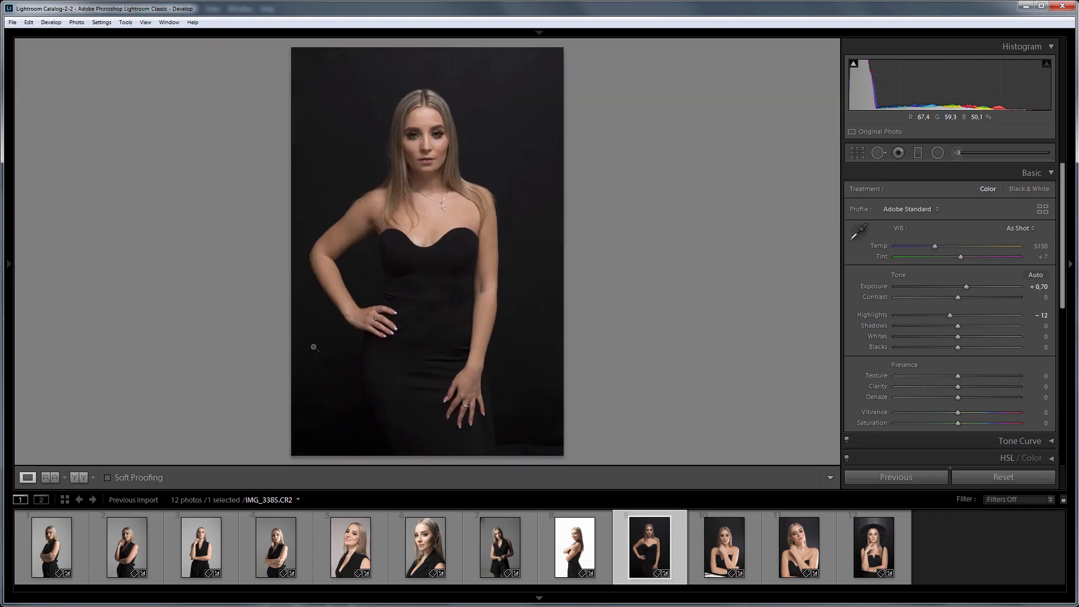
left_click(49, 555)
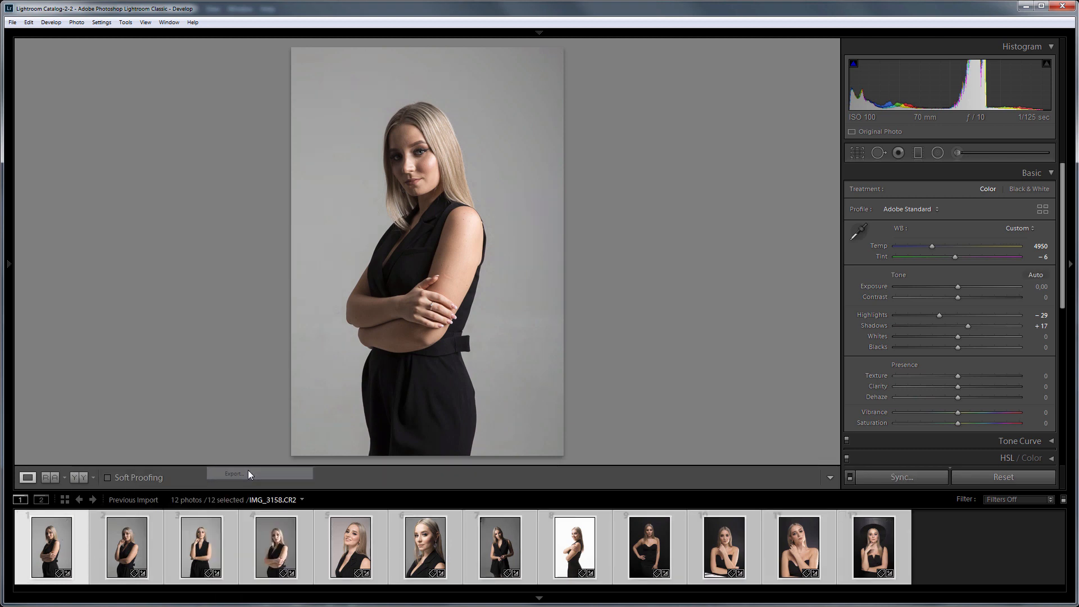
Export the 12 selected portraits as JPEG files to the finished-images folder.
left_click(233, 473)
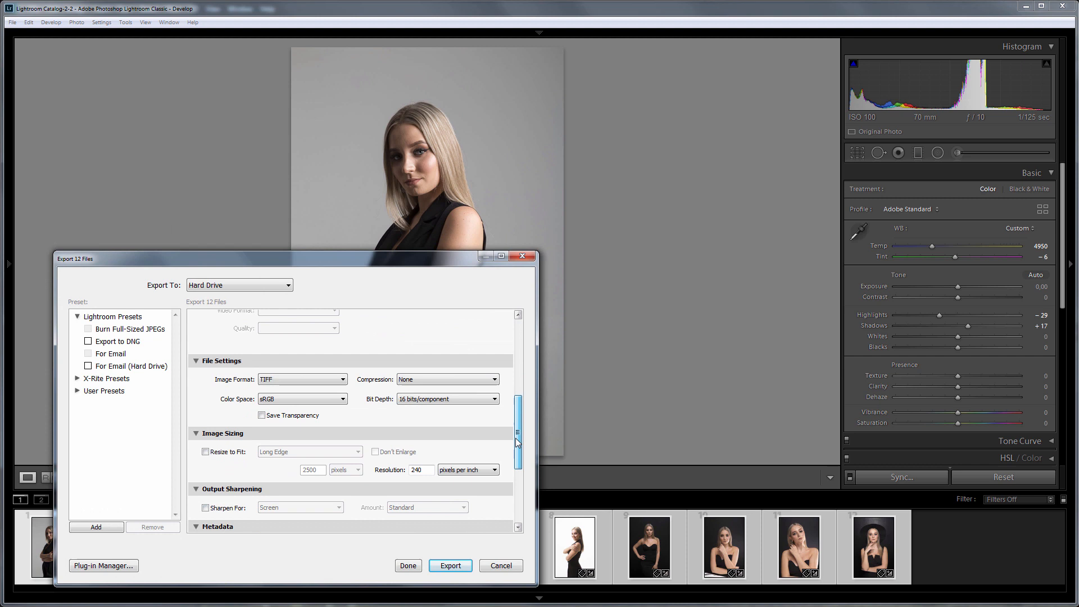
left_click(302, 380)
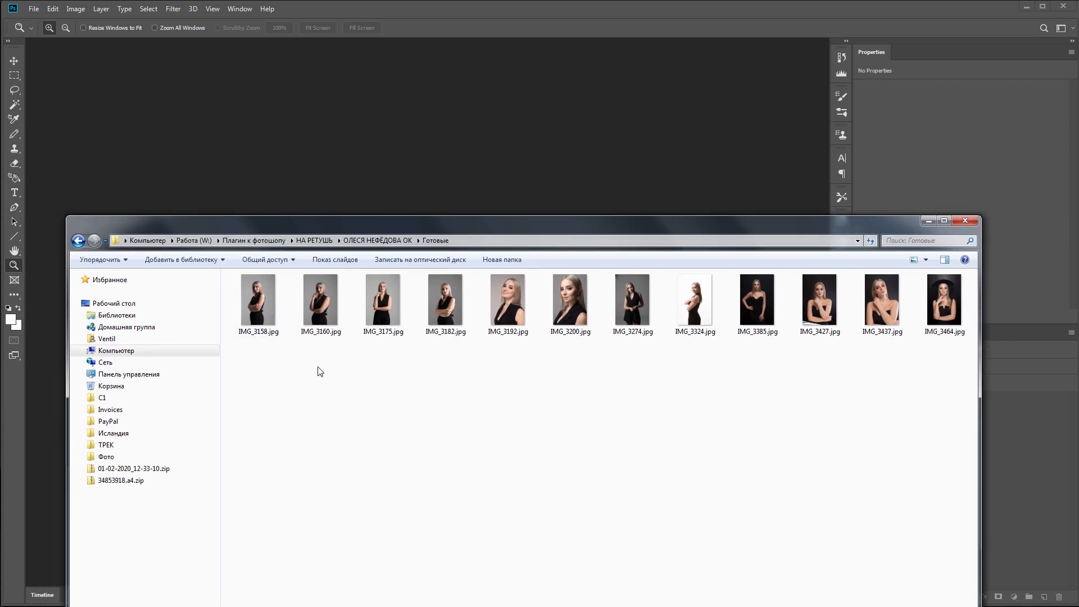
Drag IMG_3158.jpg from the Готовые folder into Photoshop to open it.
left_click_drag(257, 301, 276, 145)
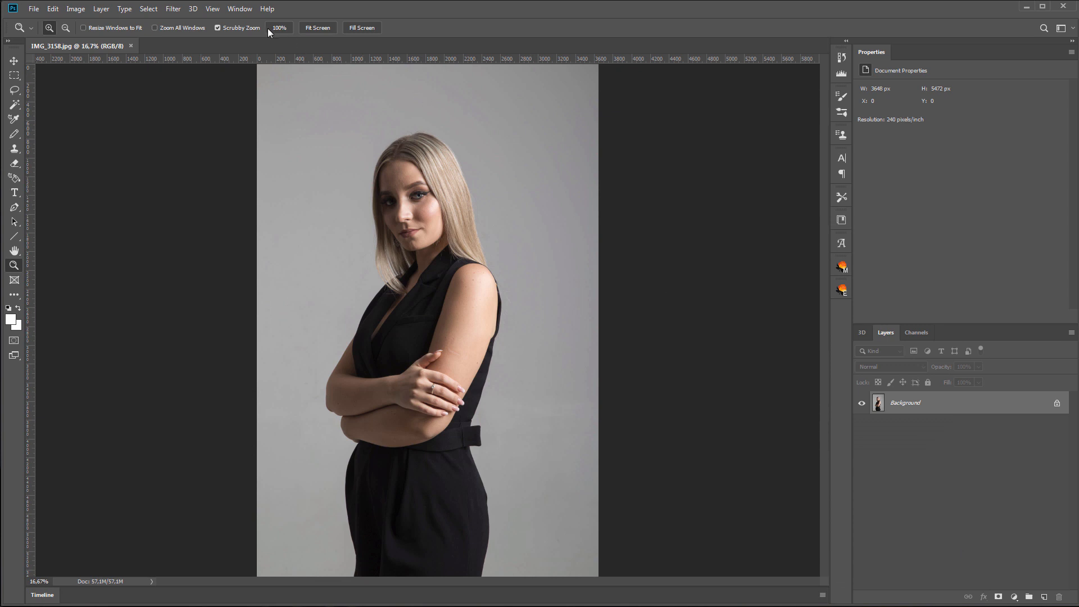
Create action set Retouch4me with a new Heal action and start recording it.
left_click(240, 9)
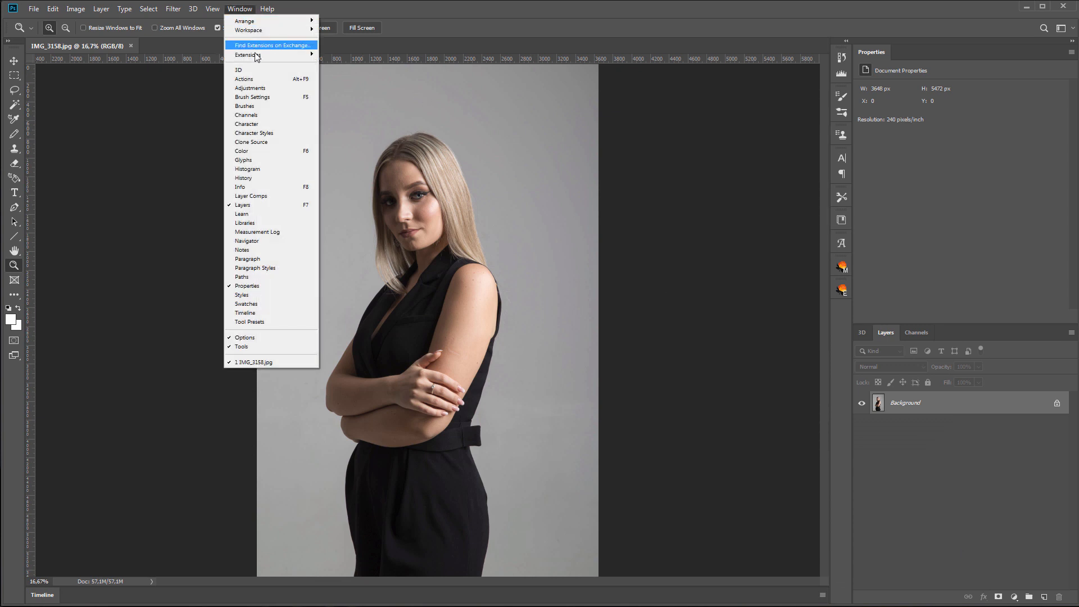
left_click(244, 79)
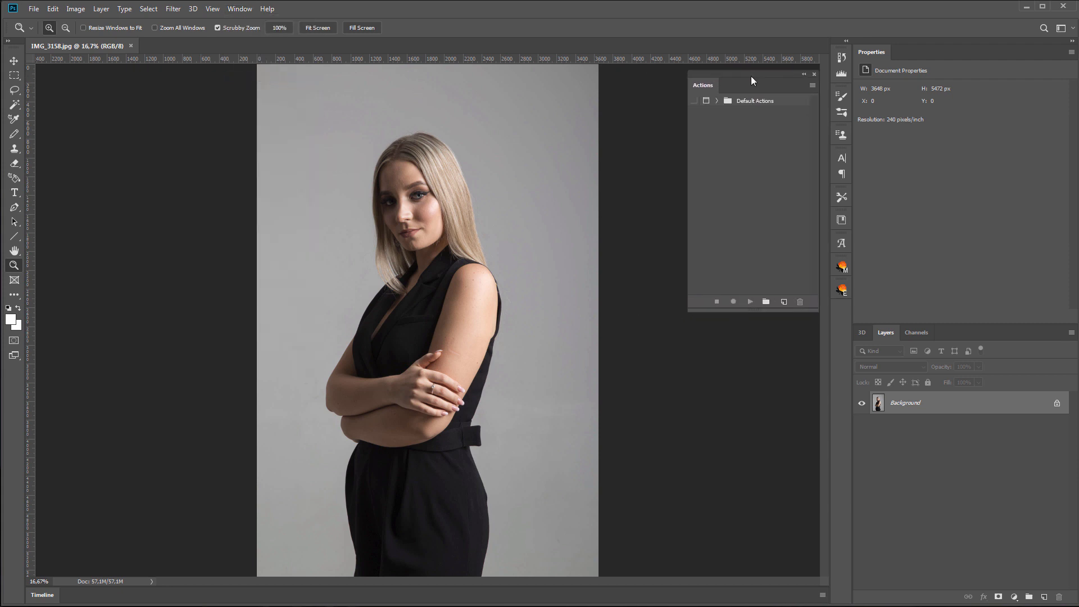
left_click(765, 301)
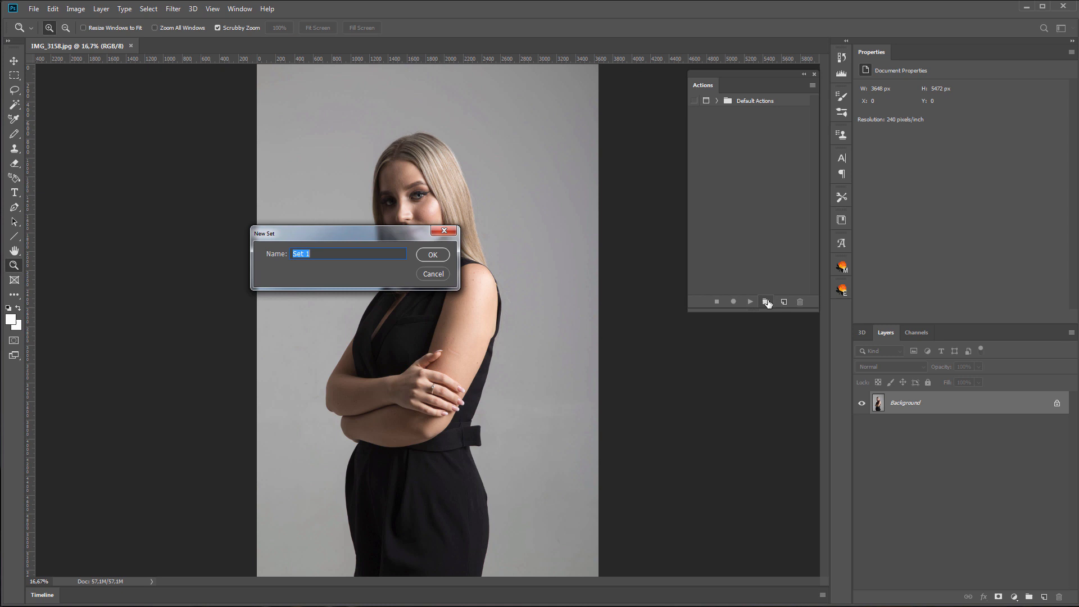
left_click(433, 255)
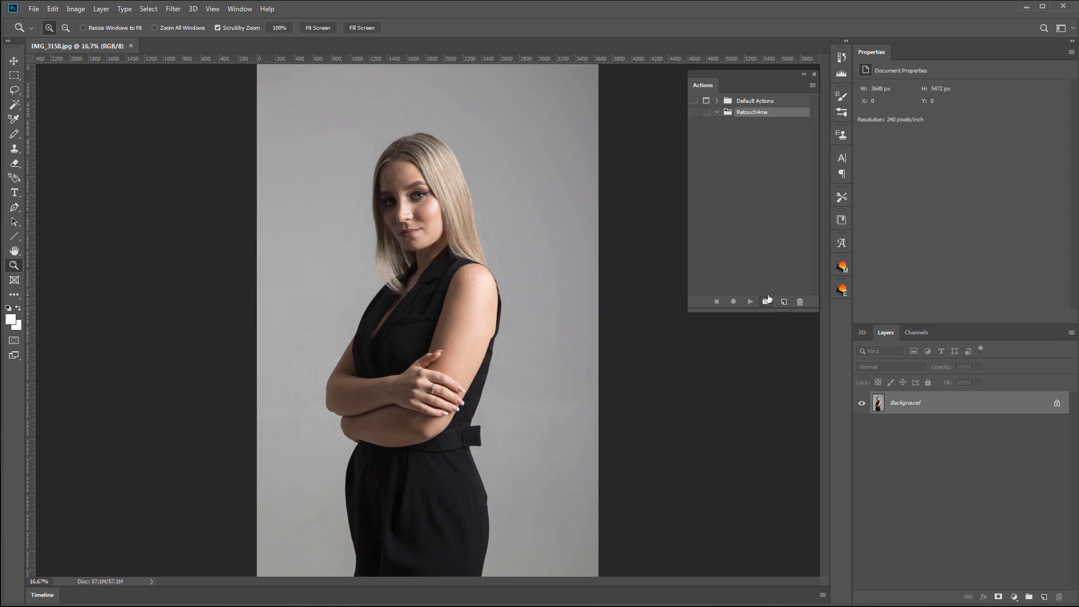
left_click(784, 301)
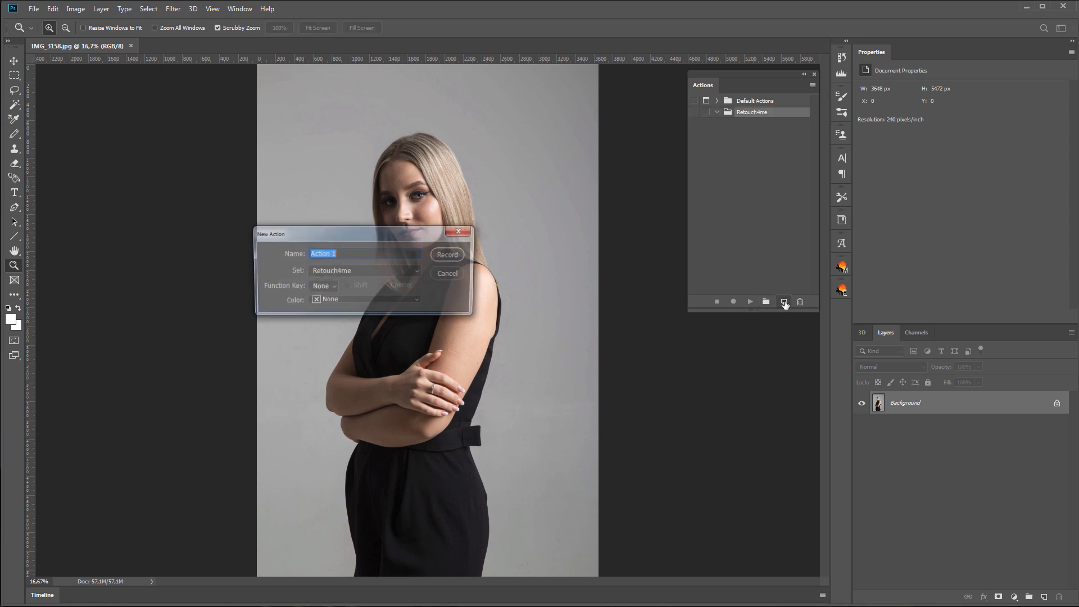
left_click(447, 255)
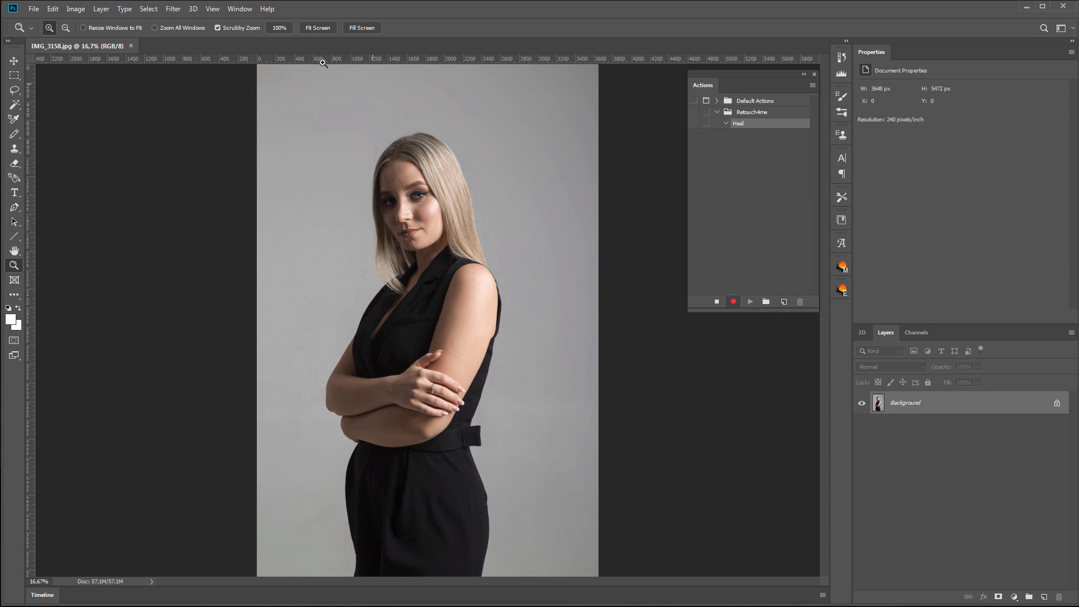
Apply Retouch4me Heal at sensitivity 100 so it records as a step in Heal.
left_click(173, 9)
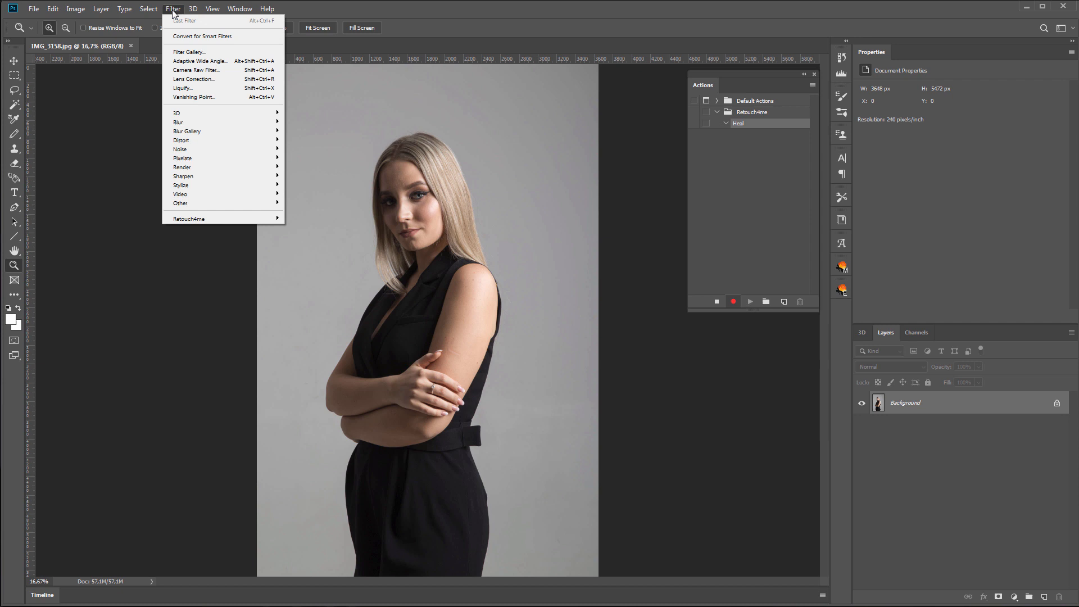
mouse_move(218, 218)
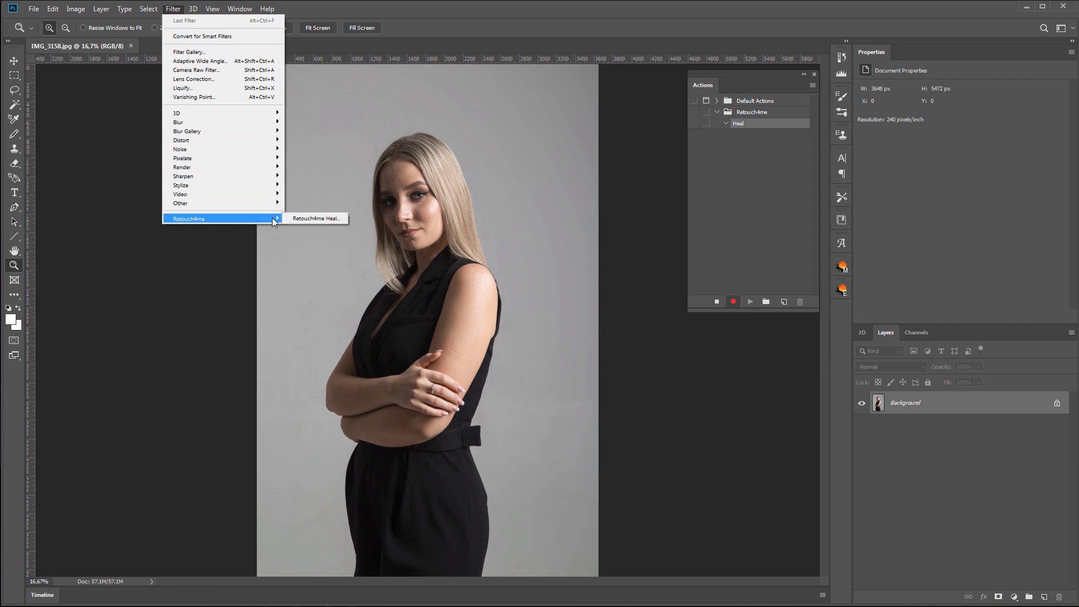
left_click(315, 218)
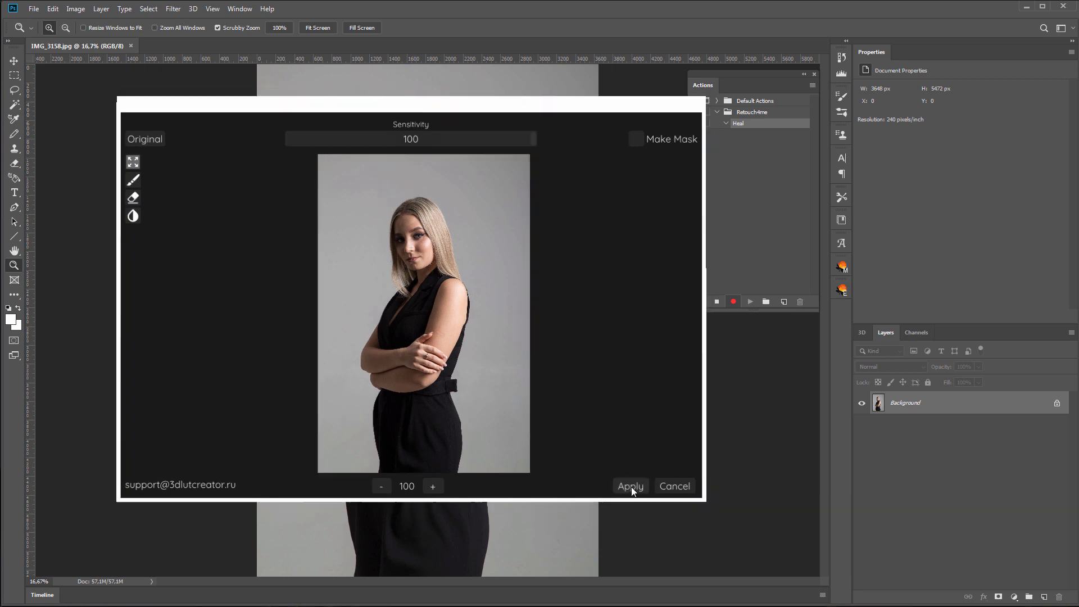
left_click(630, 486)
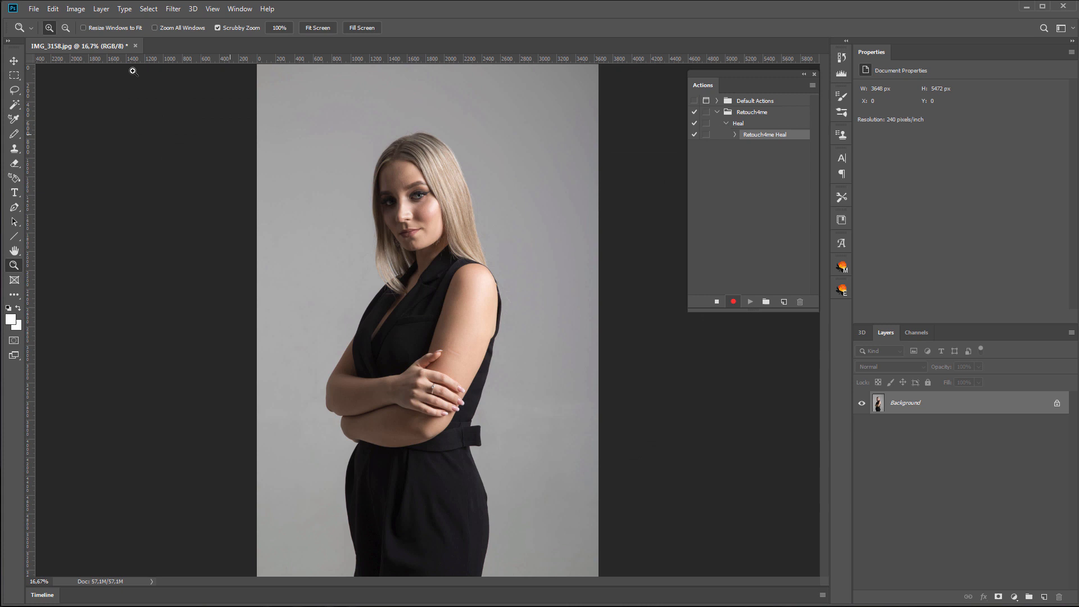
Save the JPEG at maximum quality, close it, and stop recording the Heal action.
left_click(44, 9)
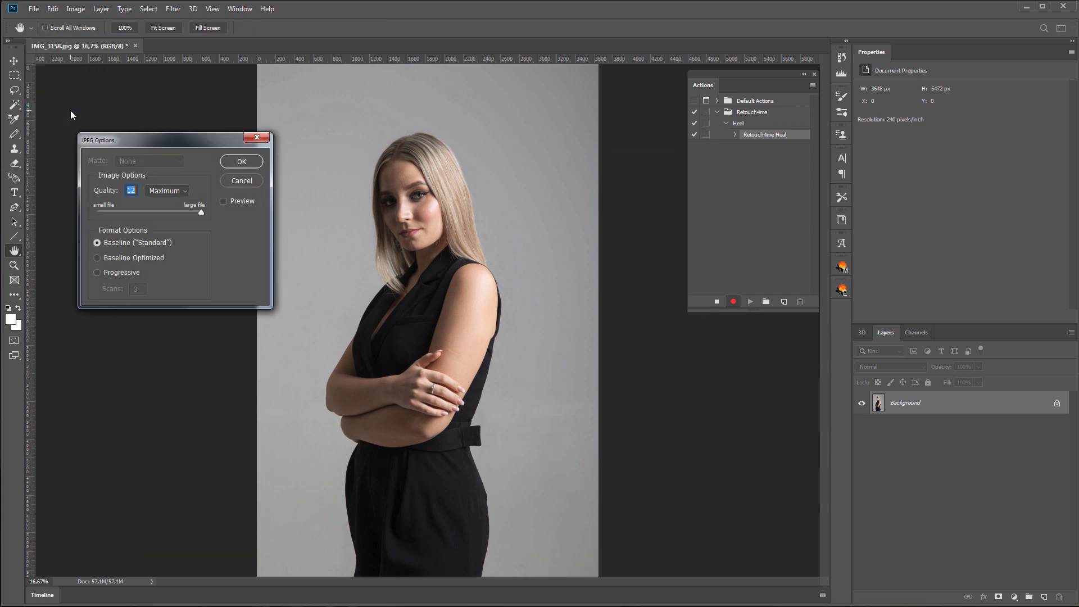
left_click(241, 162)
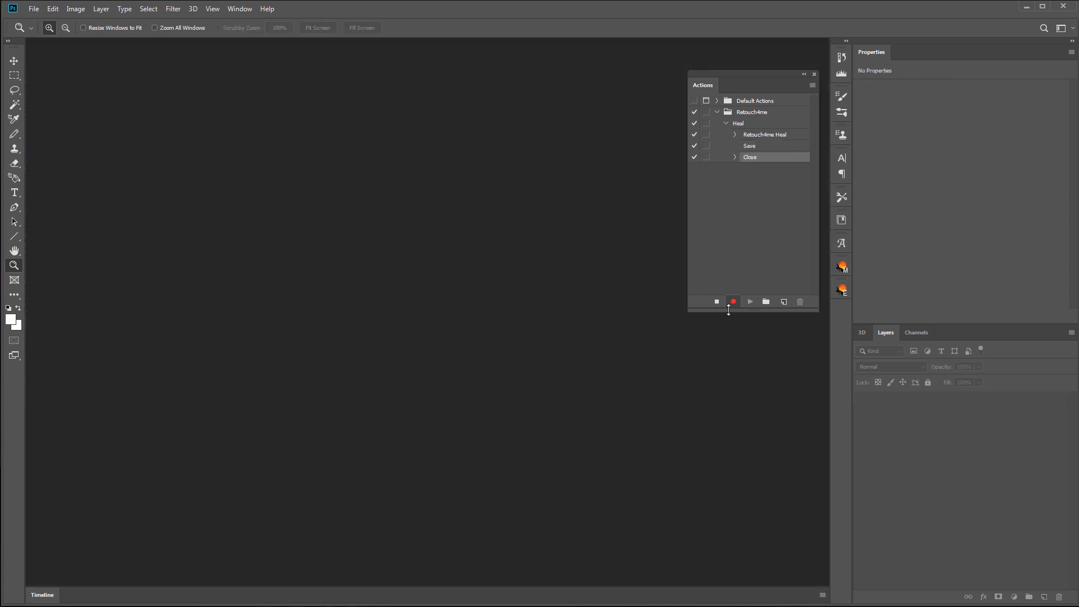
left_click(716, 301)
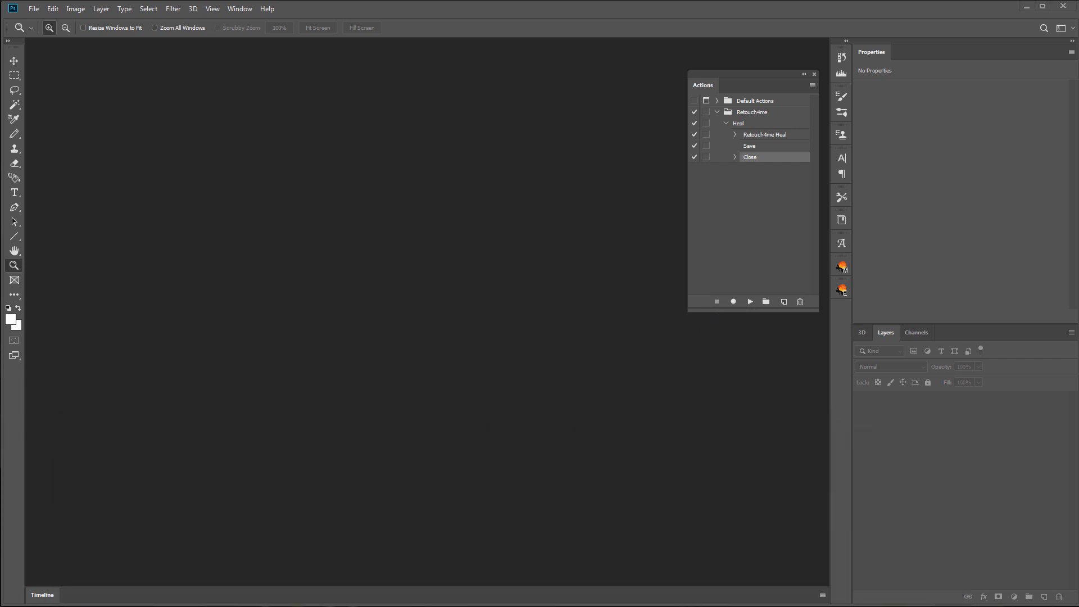
Run Automate > Batch with set Retouch4me, action Heal over the finished-images folder.
left_click(38, 9)
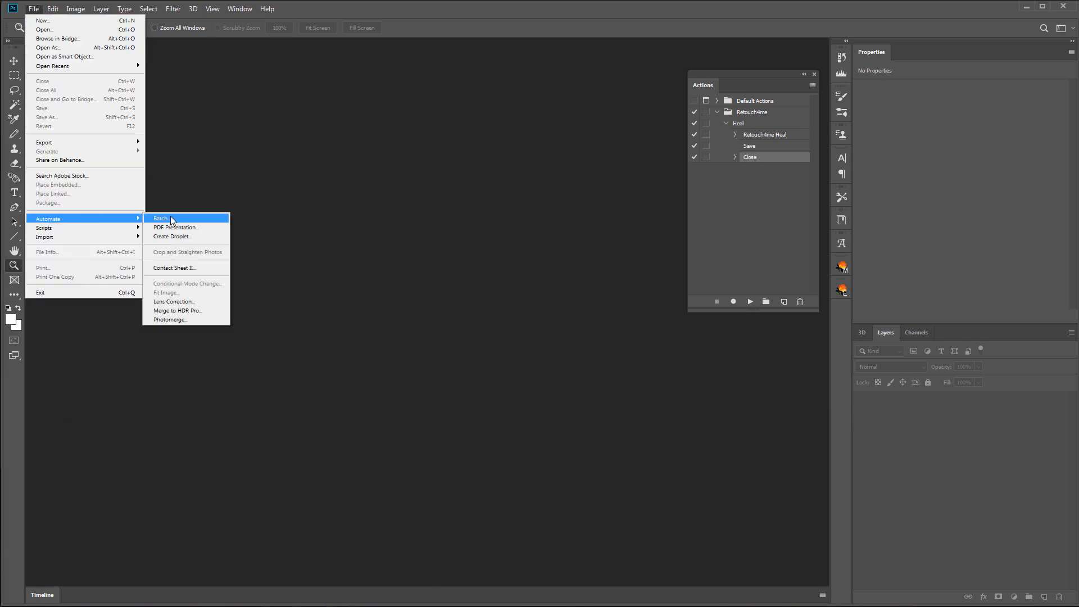
left_click(161, 218)
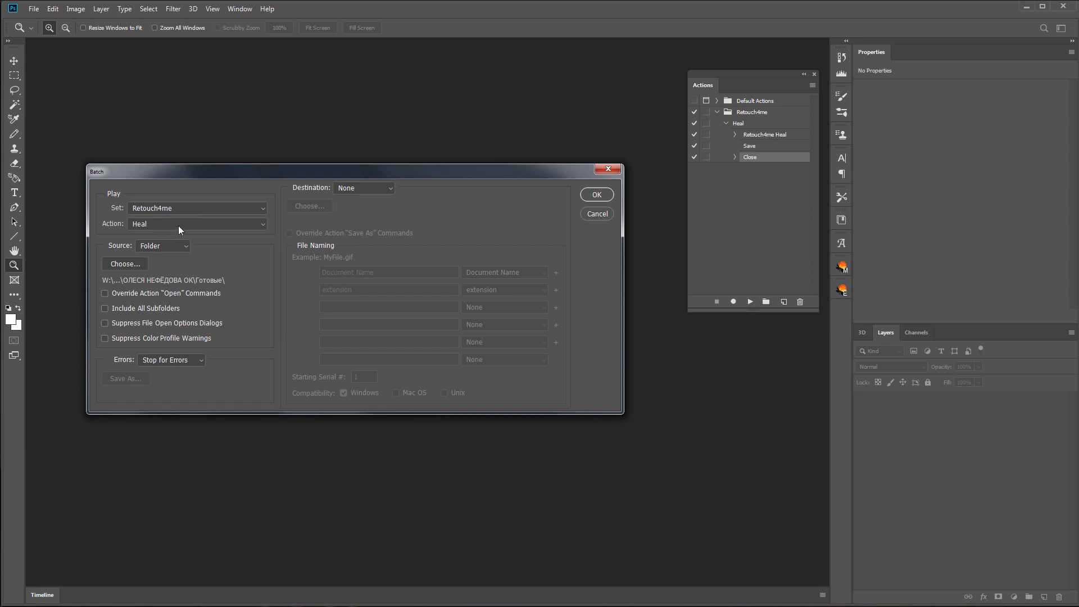
mouse_move(146, 265)
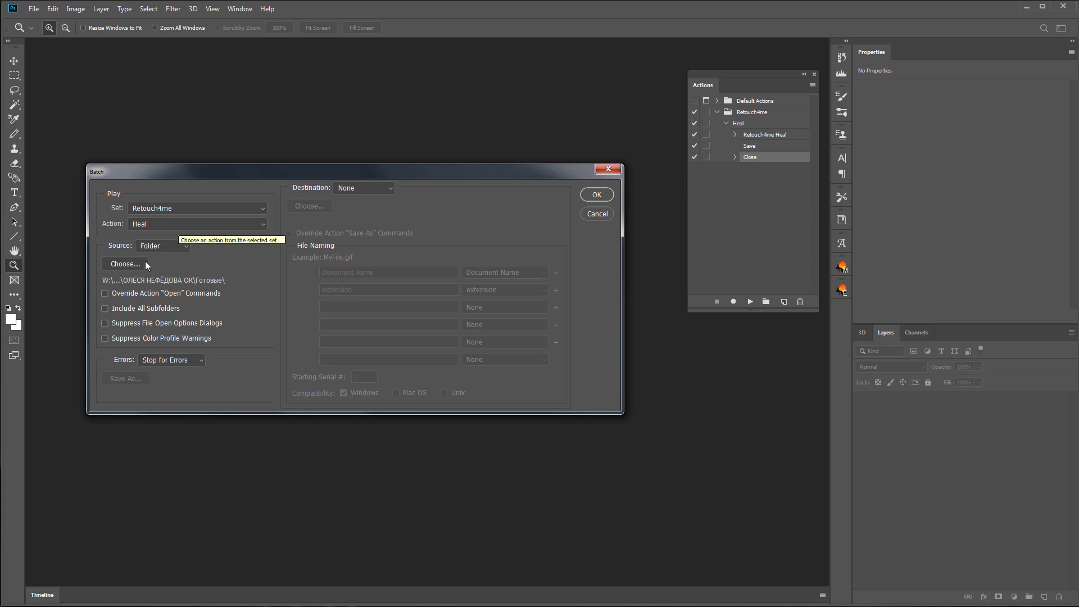
left_click(125, 263)
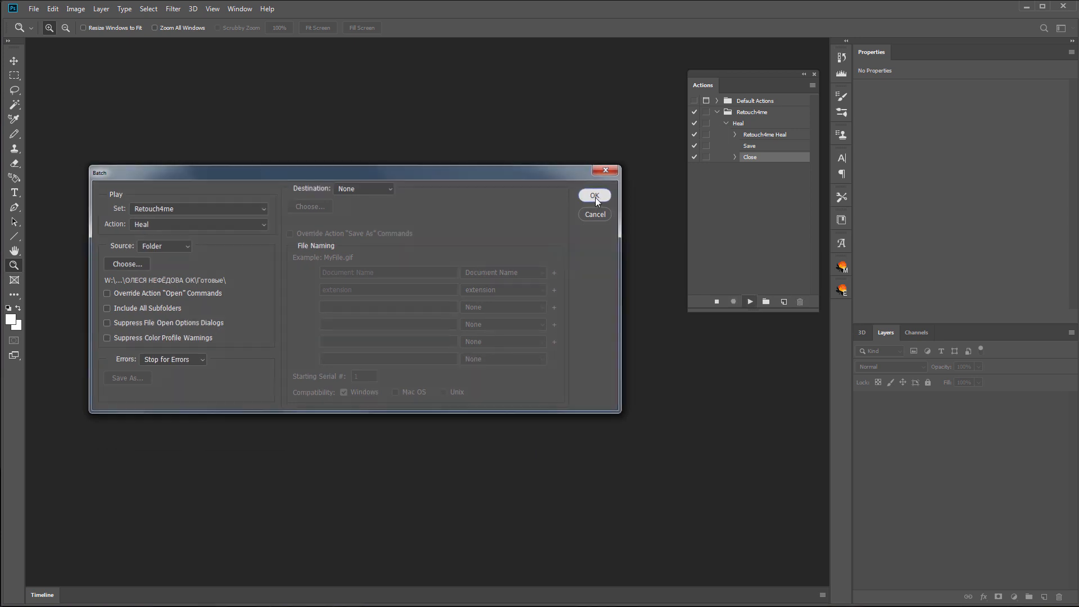
left_click(595, 196)
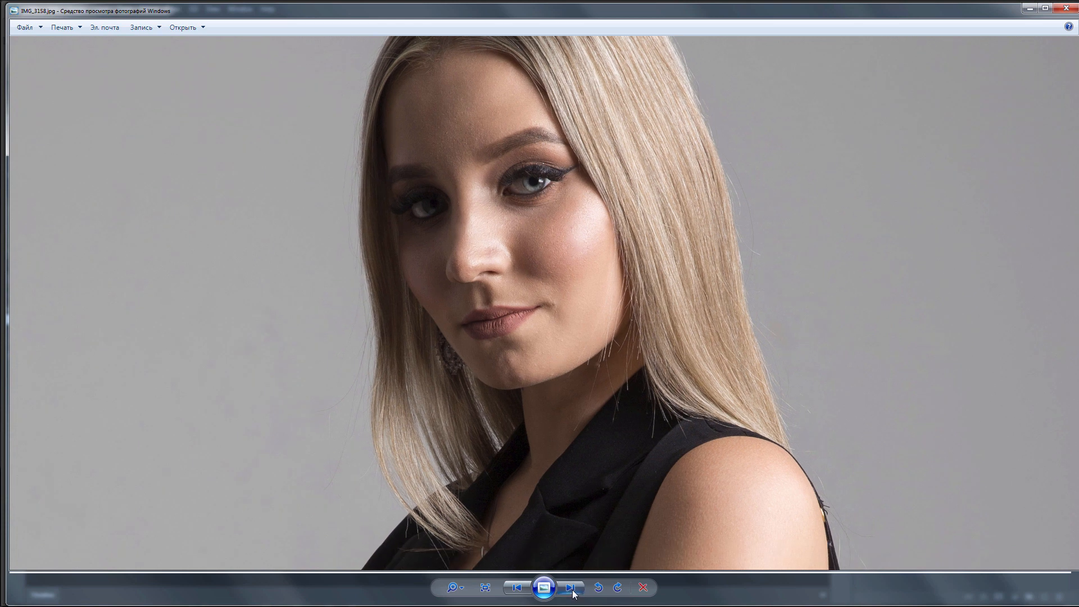
Page through the batch-retouched portraits in Photo Viewer up to IMG_3200.
left_click(570, 588)
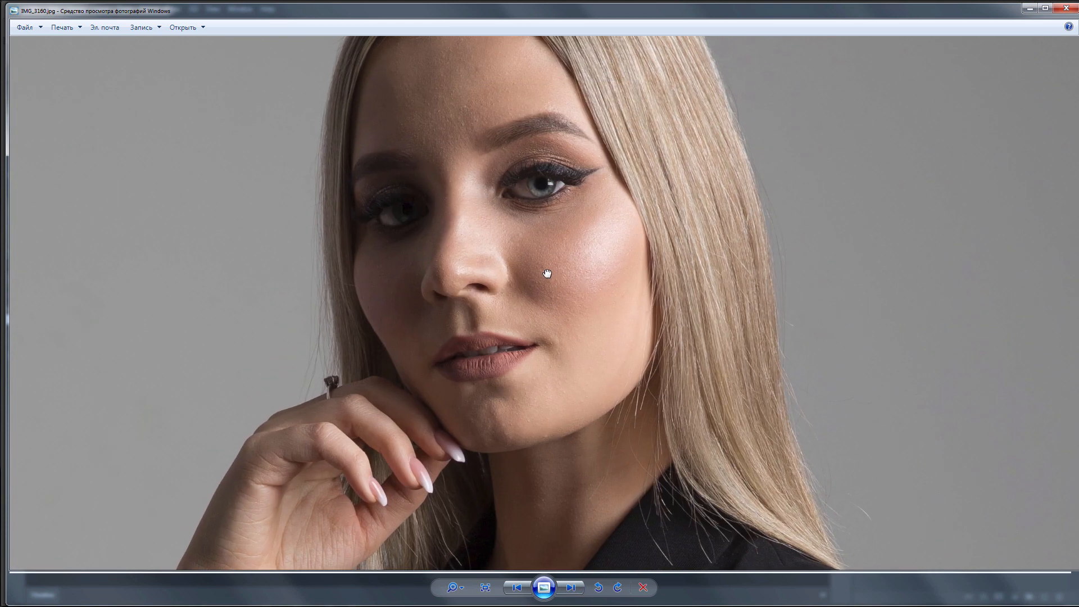
left_click(569, 603)
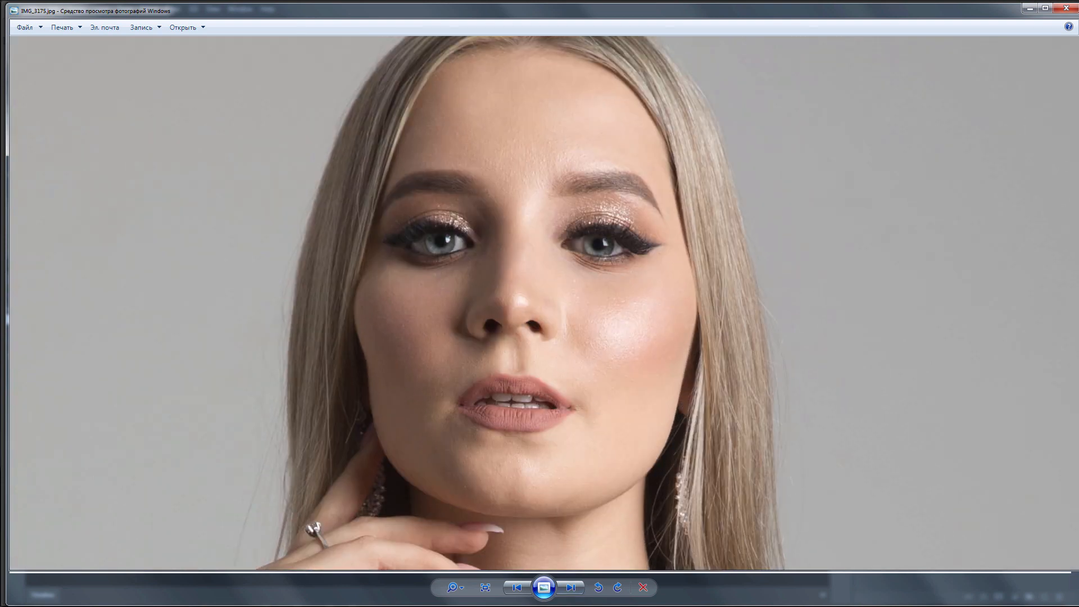
left_click(571, 587)
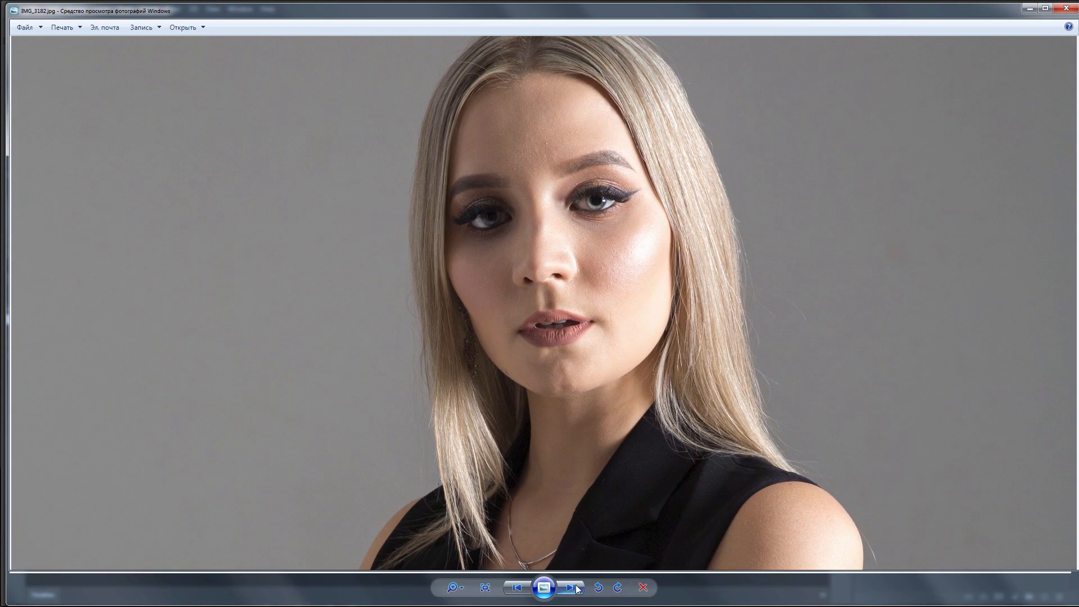
left_click(570, 587)
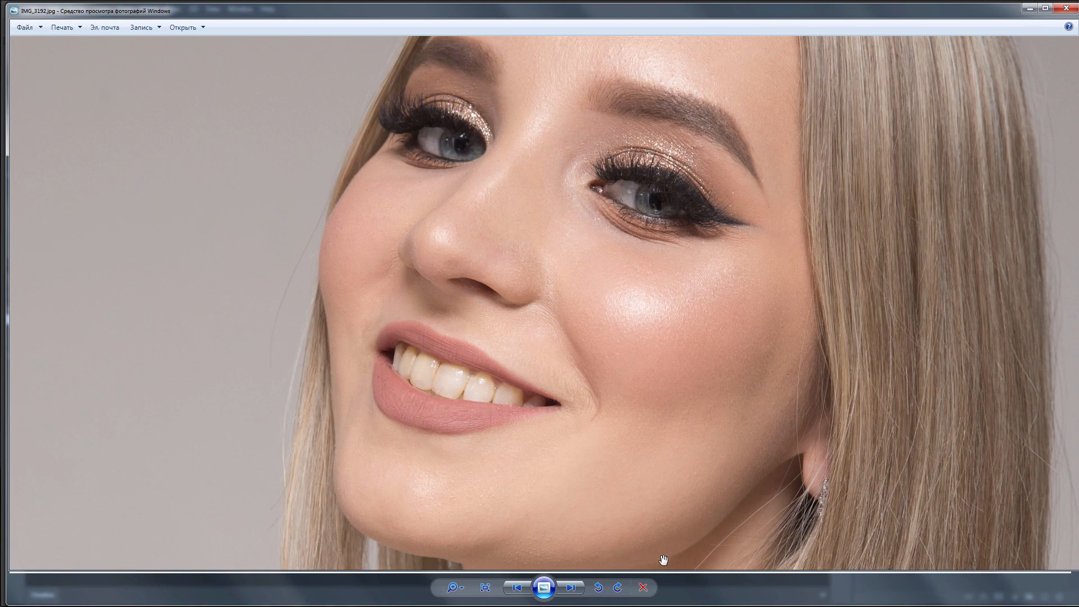
left_click(570, 588)
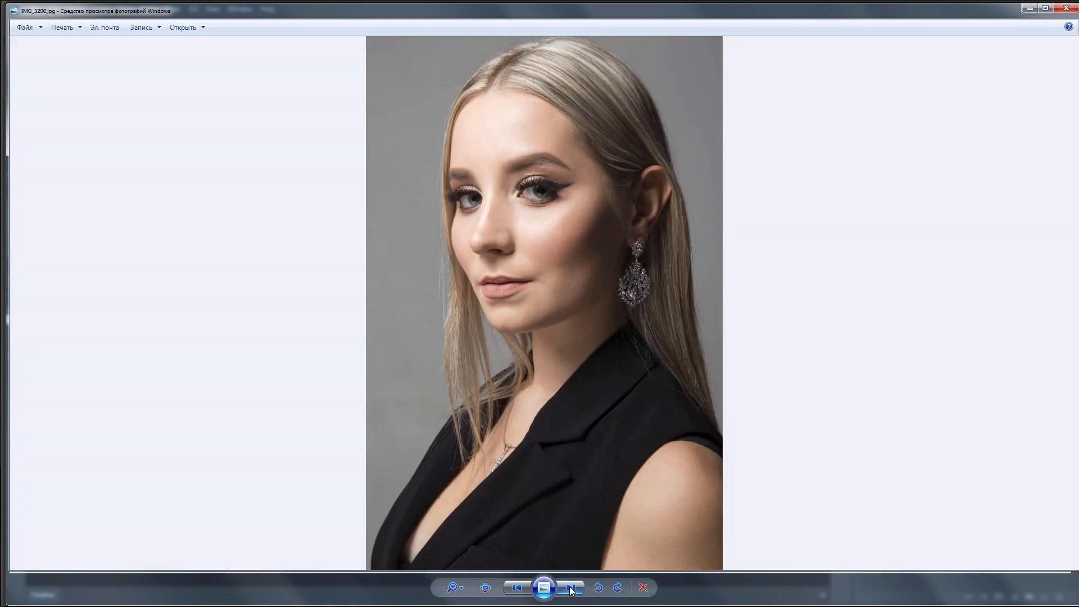